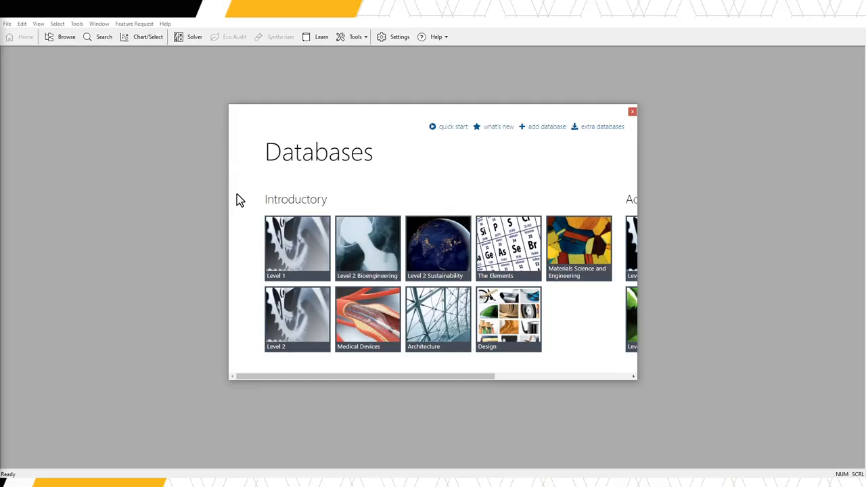
pyautogui.moveTo(241, 202)
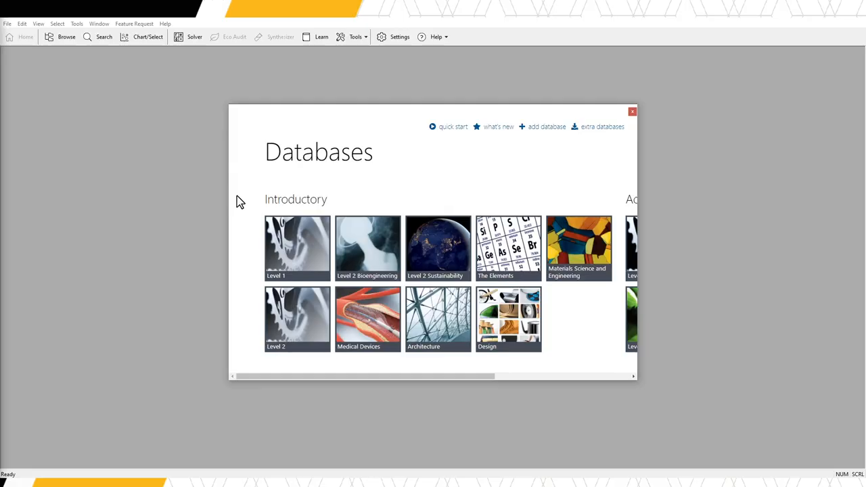
pyautogui.moveTo(301, 246)
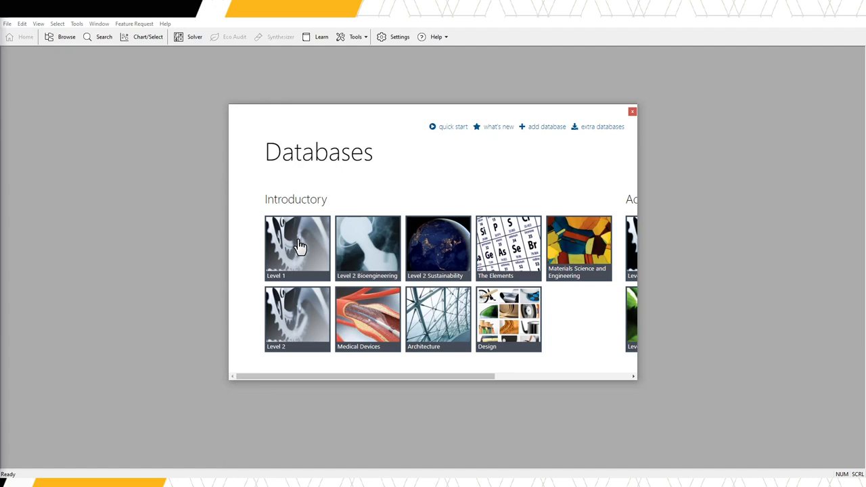
# Open the Level 1 database and start a Chart/Select project with all 69 materials passing
pyautogui.click(297, 247)
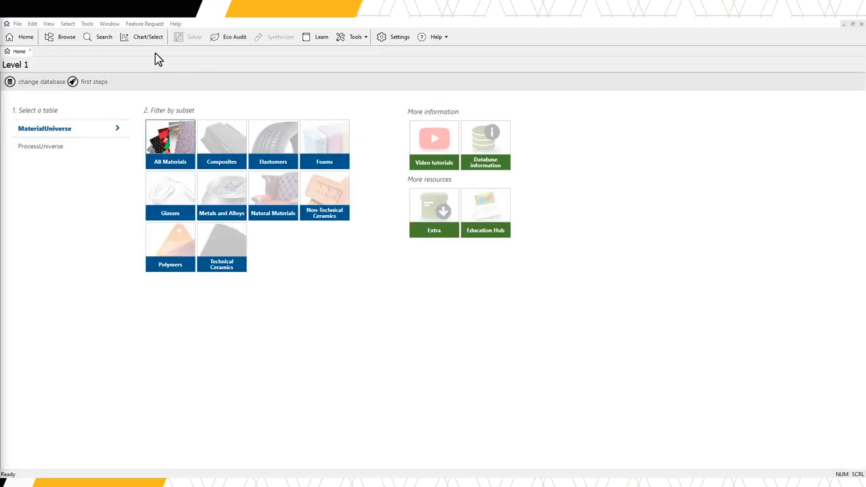
pyautogui.click(147, 36)
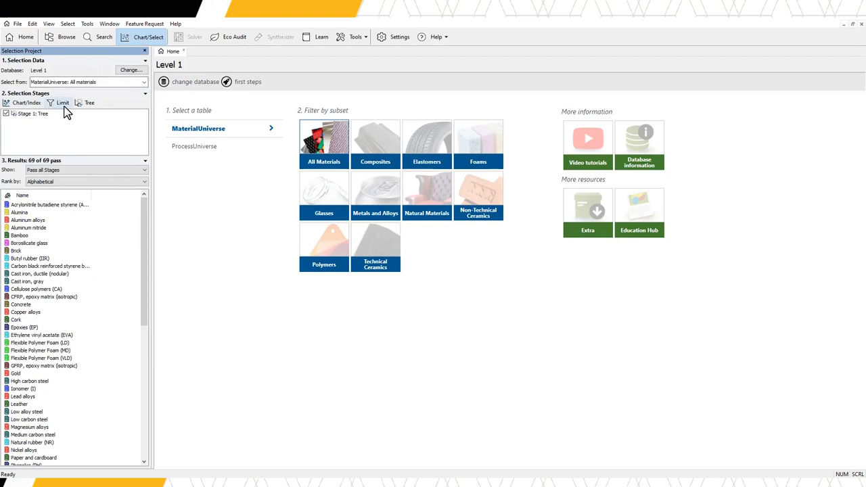
pyautogui.moveTo(89, 103)
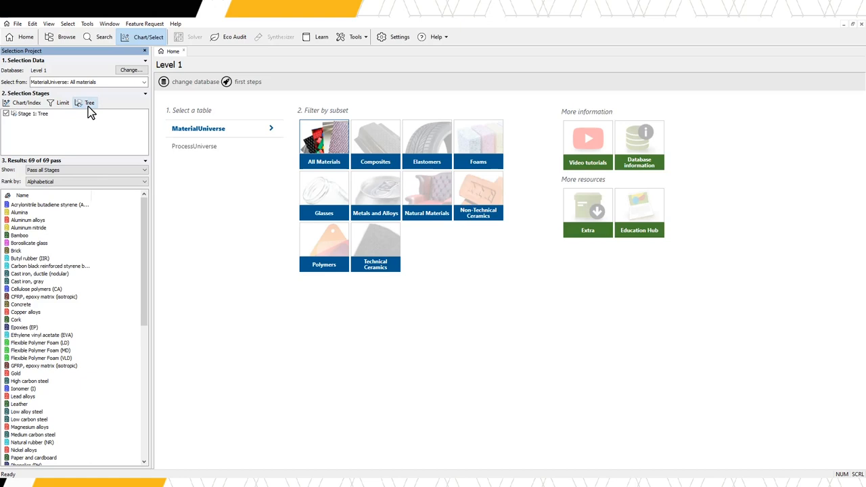
# Add a Tree selection stage and show the list of available trees
pyautogui.click(89, 103)
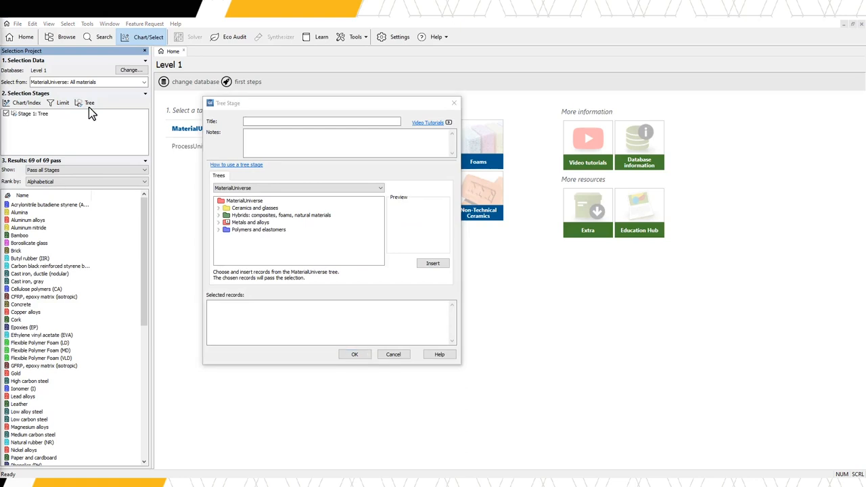
pyautogui.moveTo(214, 134)
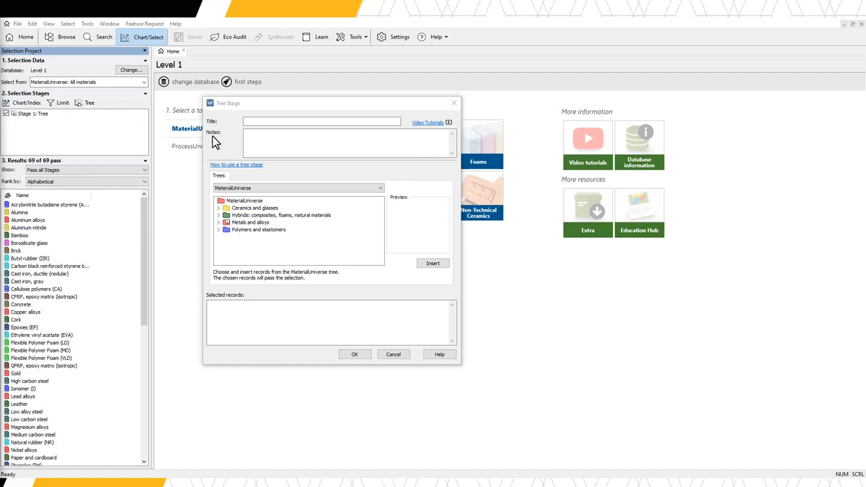
pyautogui.moveTo(215, 143)
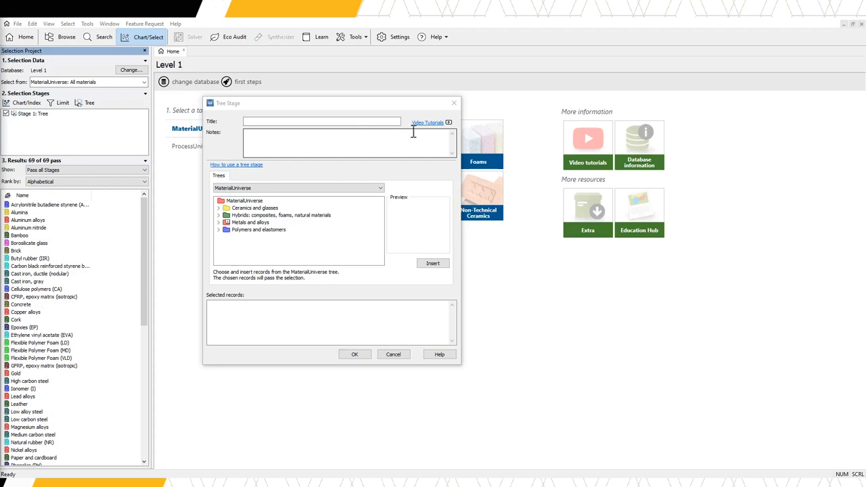
pyautogui.moveTo(430, 128)
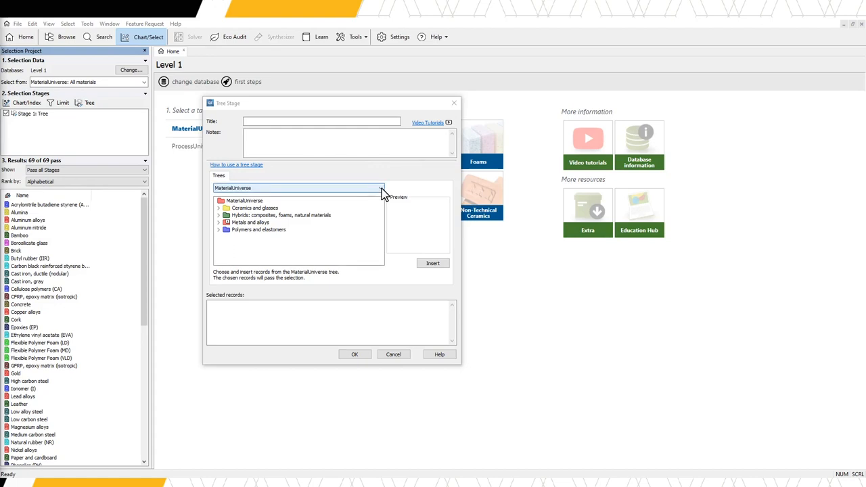
pyautogui.click(382, 187)
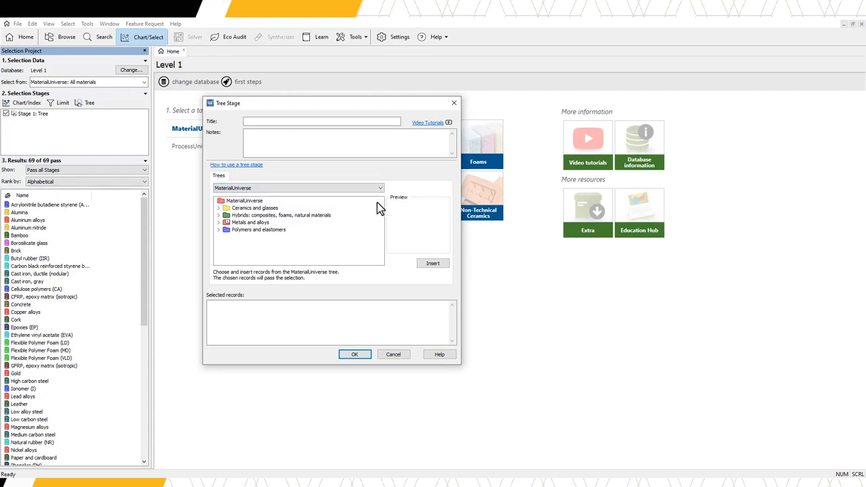
pyautogui.moveTo(382, 241)
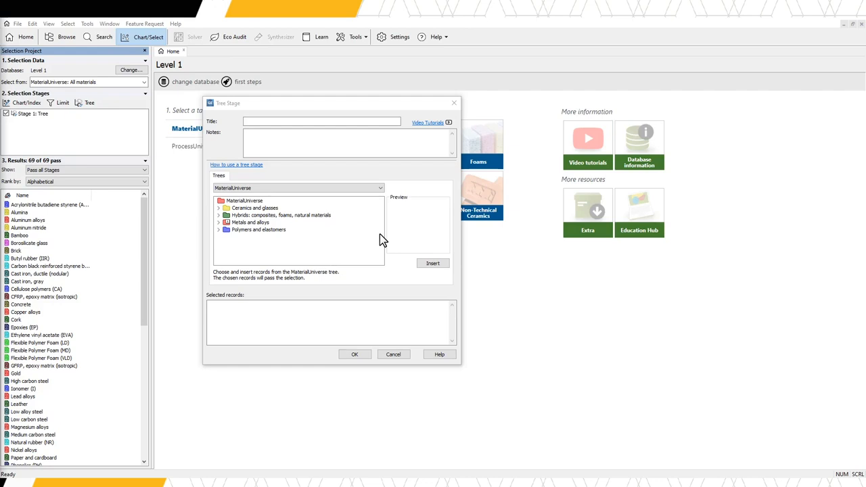
pyautogui.moveTo(291, 243)
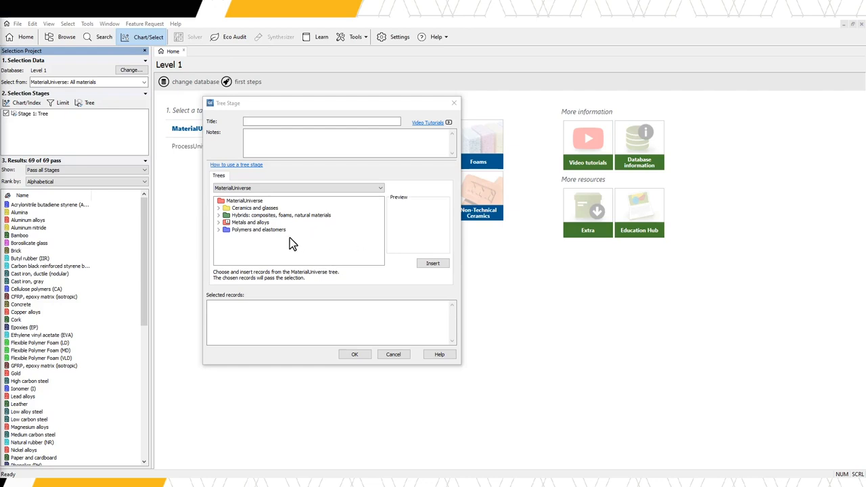
pyautogui.moveTo(222, 245)
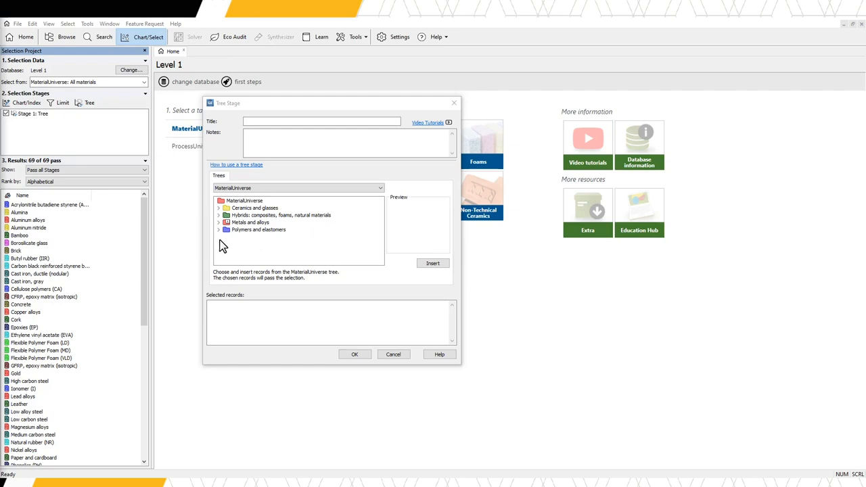
# Insert the Thermoplastics branch under Polymers and elastomers as the stage's record
pyautogui.click(219, 230)
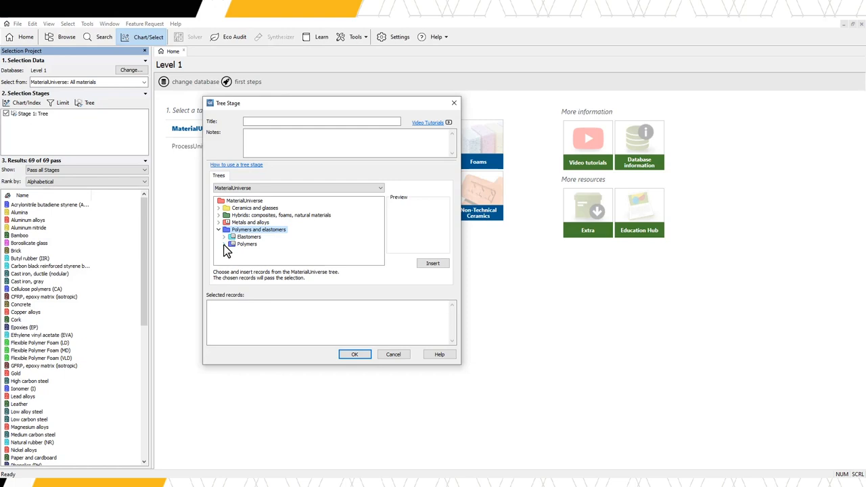
pyautogui.click(225, 244)
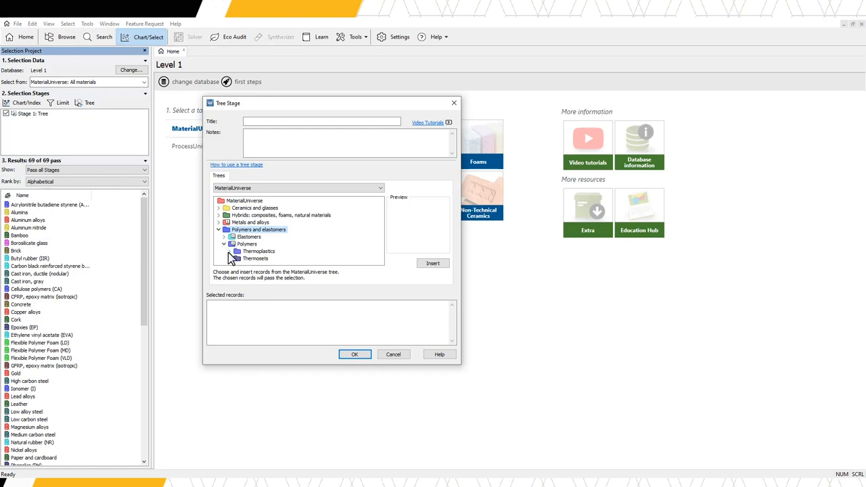
pyautogui.click(233, 251)
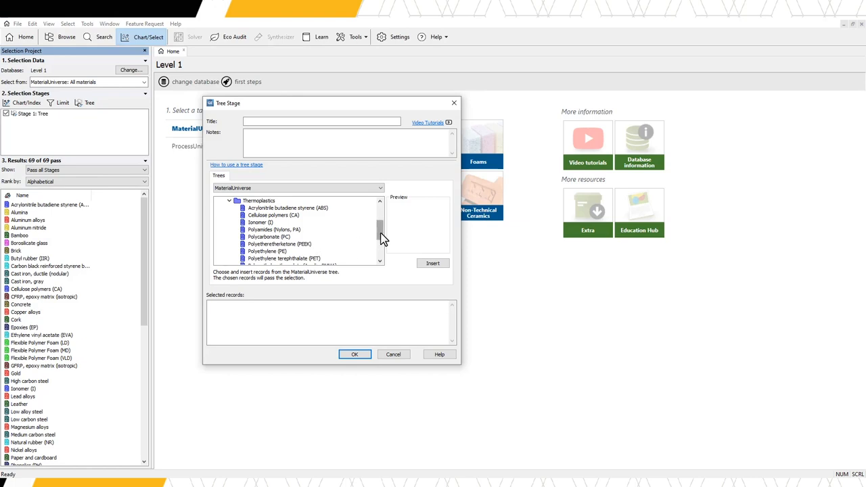
pyautogui.scroll(-3)
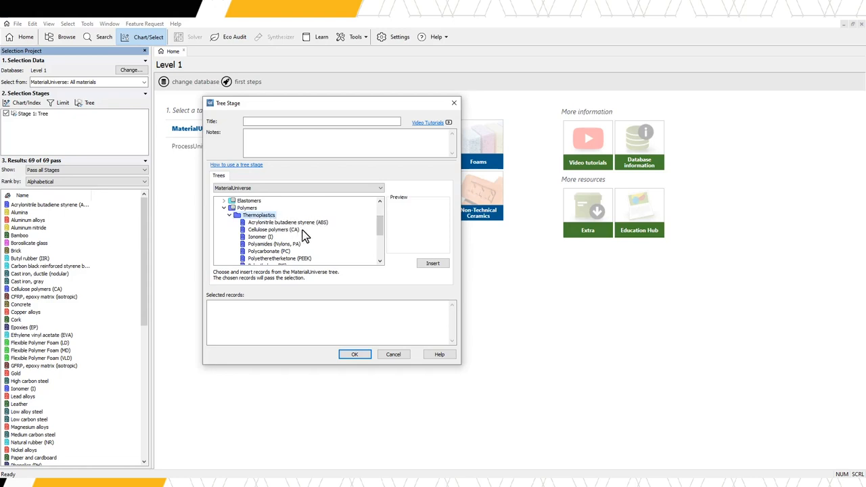
pyautogui.click(433, 262)
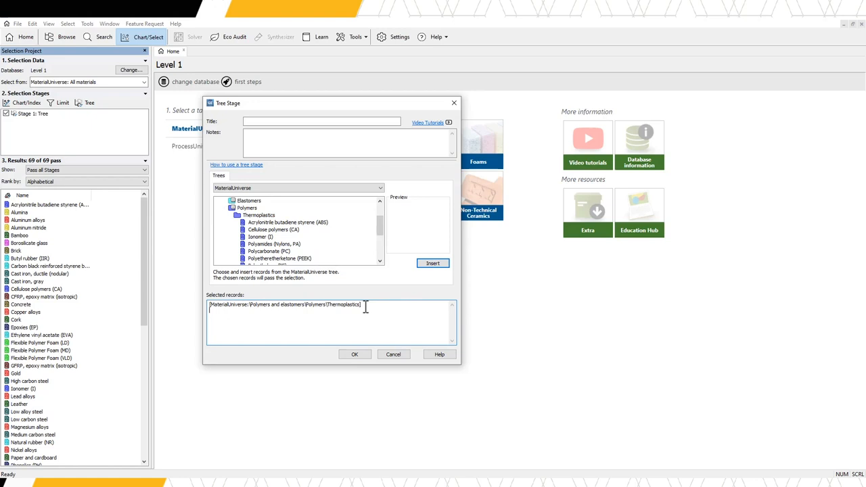
pyautogui.moveTo(368, 308)
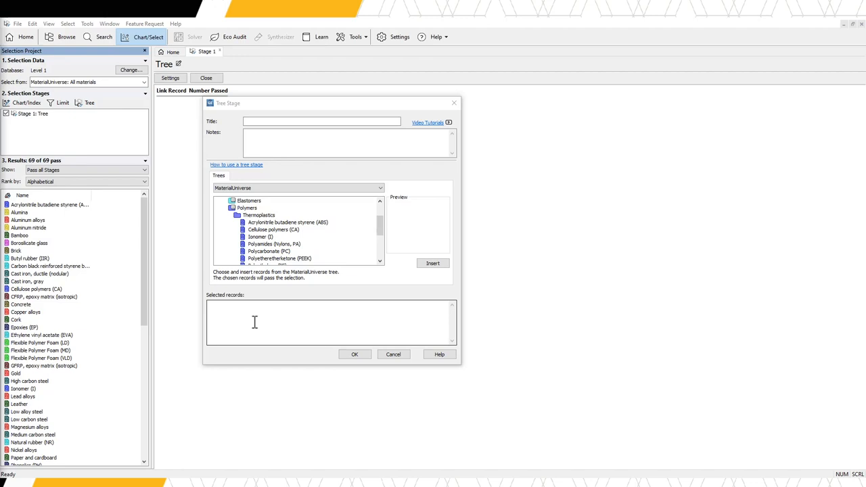
pyautogui.moveTo(265, 311)
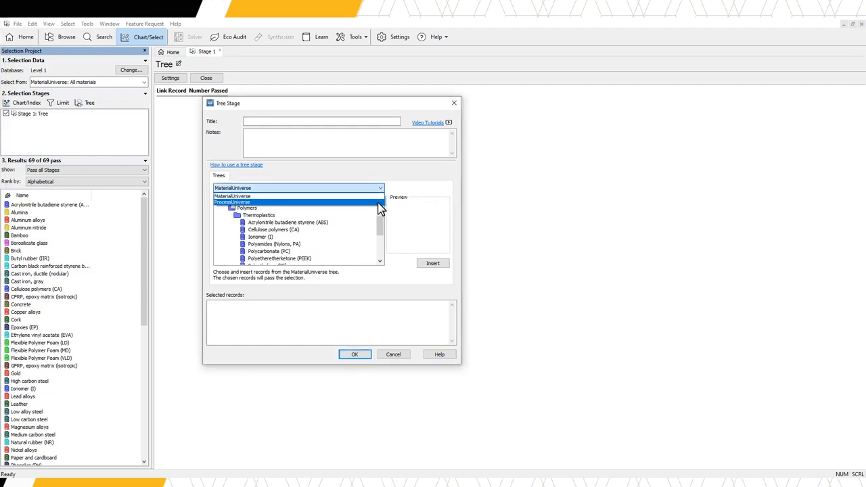
# Insert Injection molding from the ProcessUniverse Shaping branch as the stage's record
pyautogui.click(297, 202)
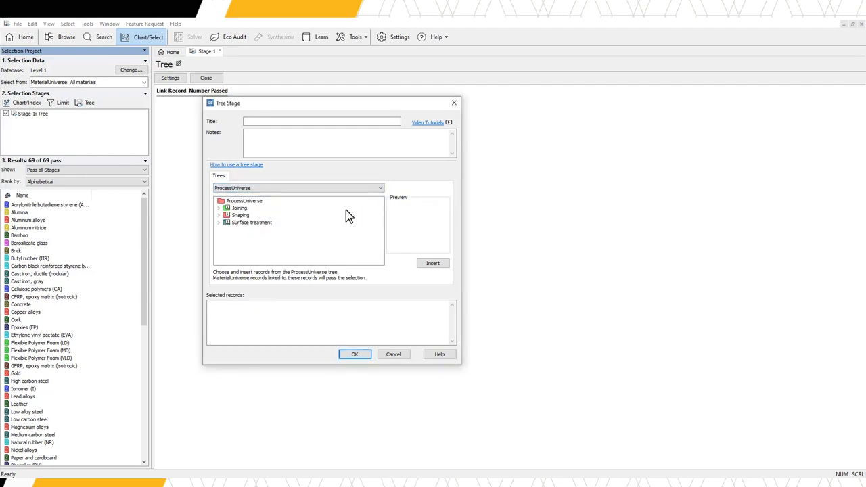
pyautogui.click(220, 208)
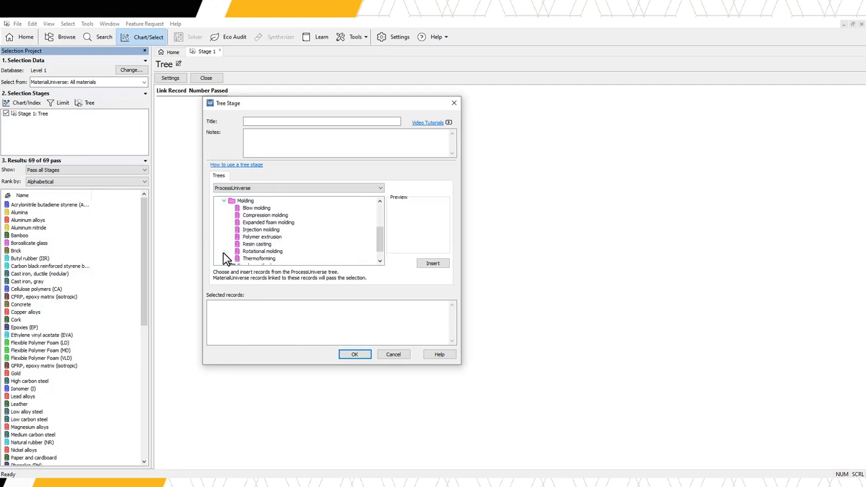
pyautogui.click(261, 230)
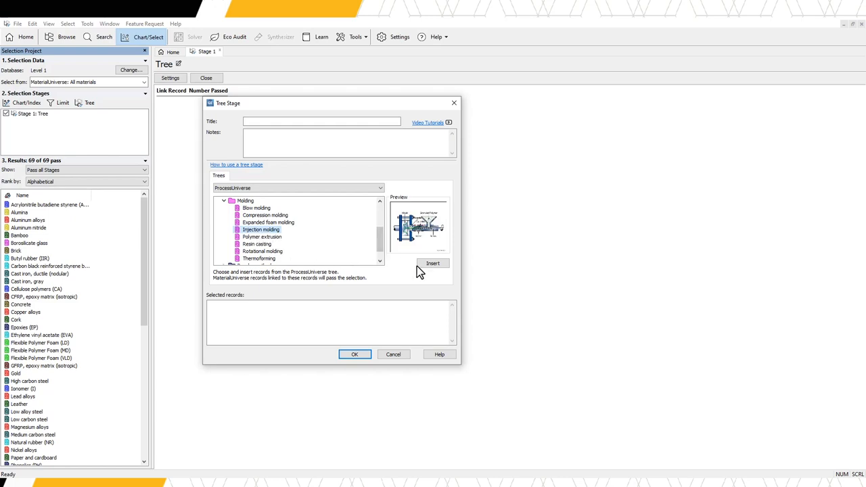
pyautogui.click(433, 263)
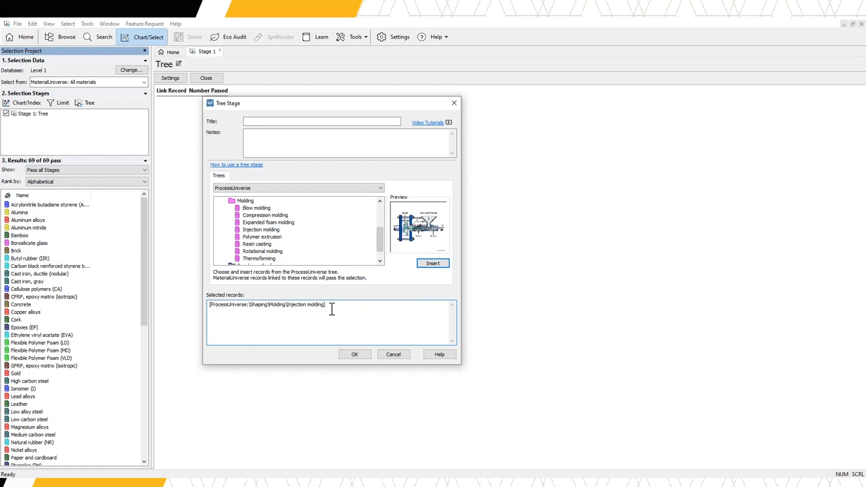
pyautogui.moveTo(348, 334)
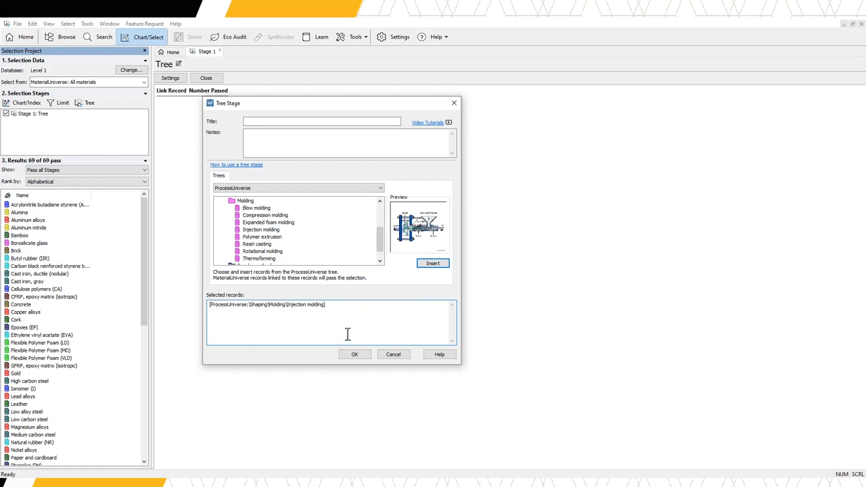
# Confirm the tree stage, narrowing results to 27 of 69 materials
pyautogui.click(355, 354)
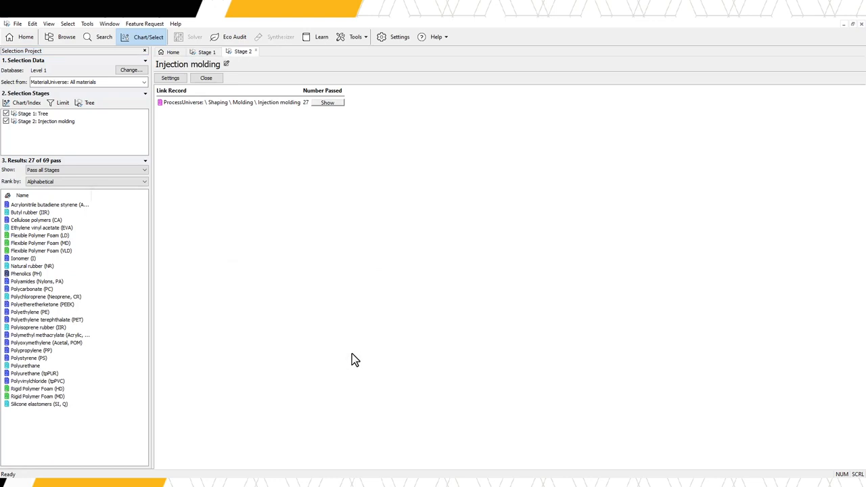
pyautogui.moveTo(152, 247)
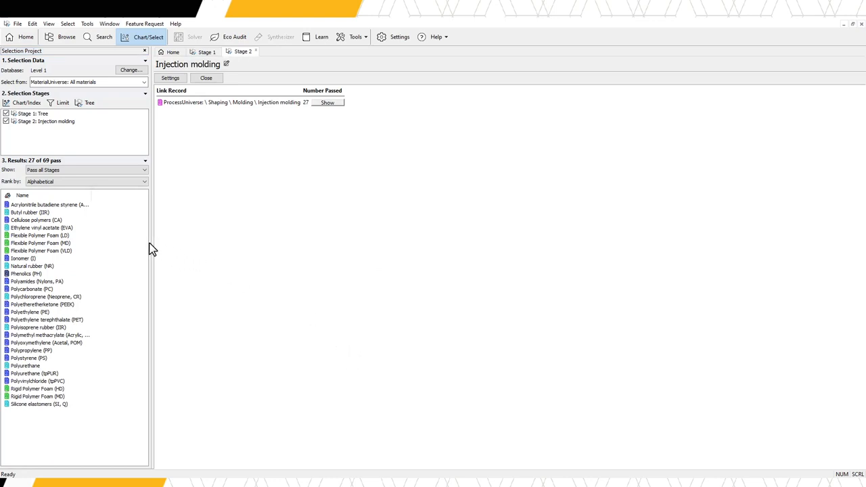
pyautogui.moveTo(105, 237)
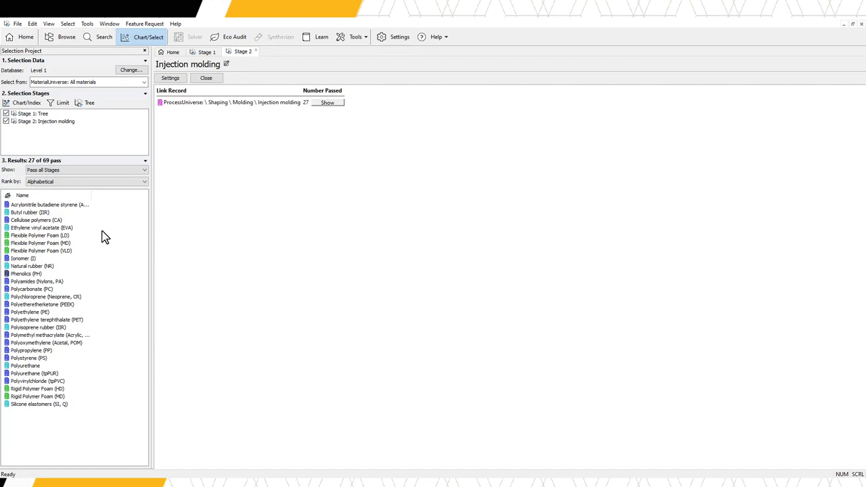